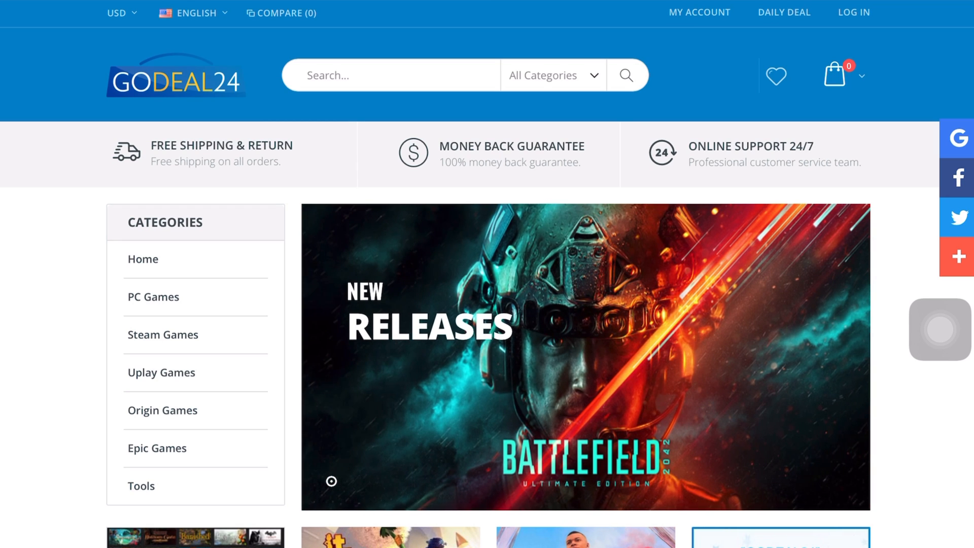
Place the order for one Windows 10 Professional CD-KEY at $15.17 via Cwalletco payment.
scroll(down, 3)
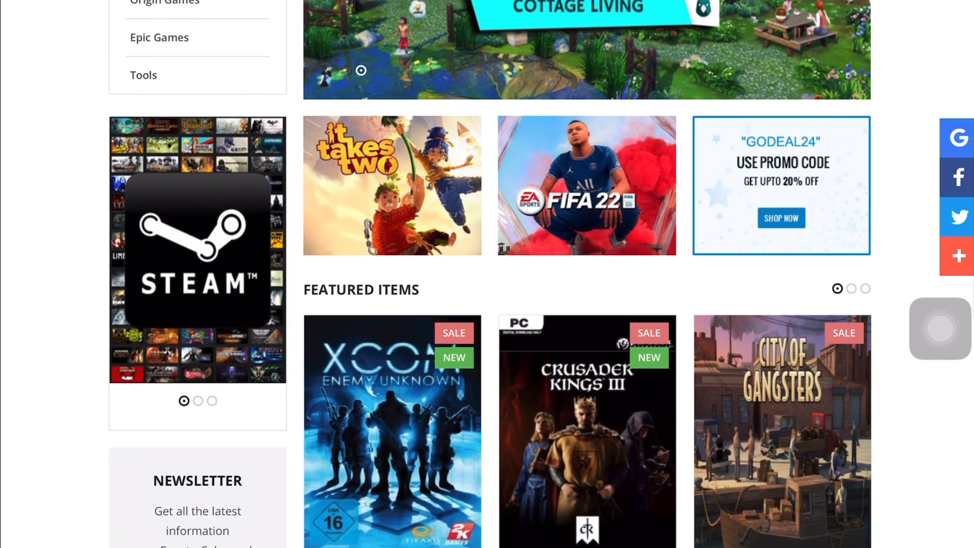
scroll(down, 3)
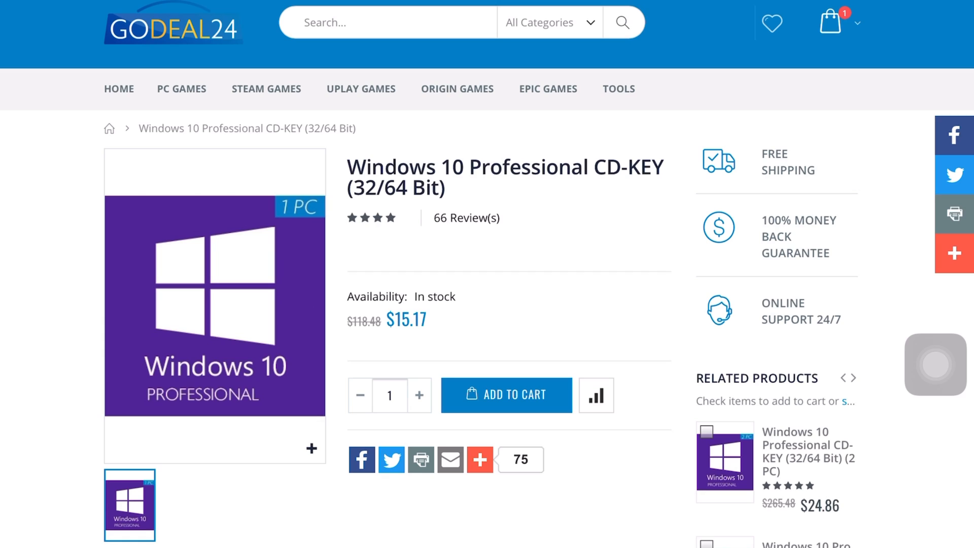
click(506, 395)
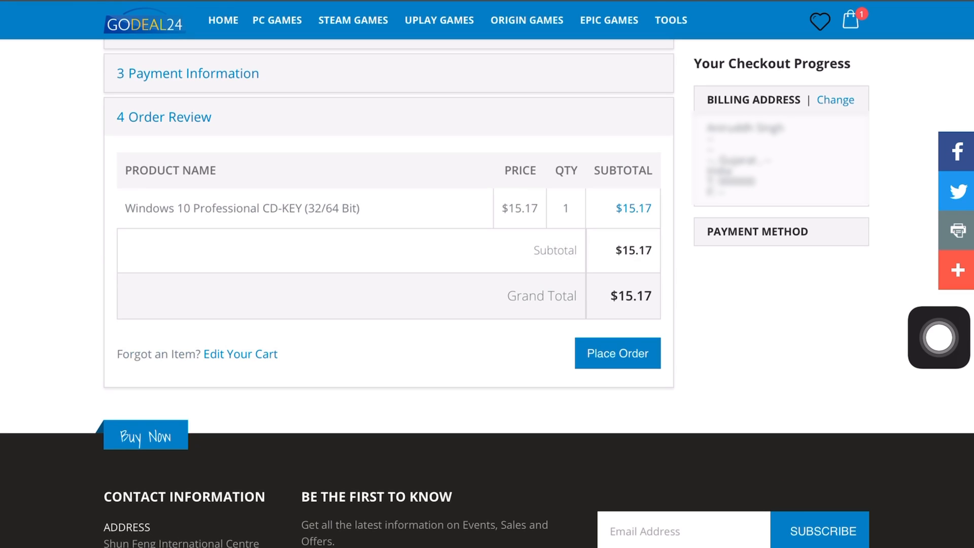
click(617, 354)
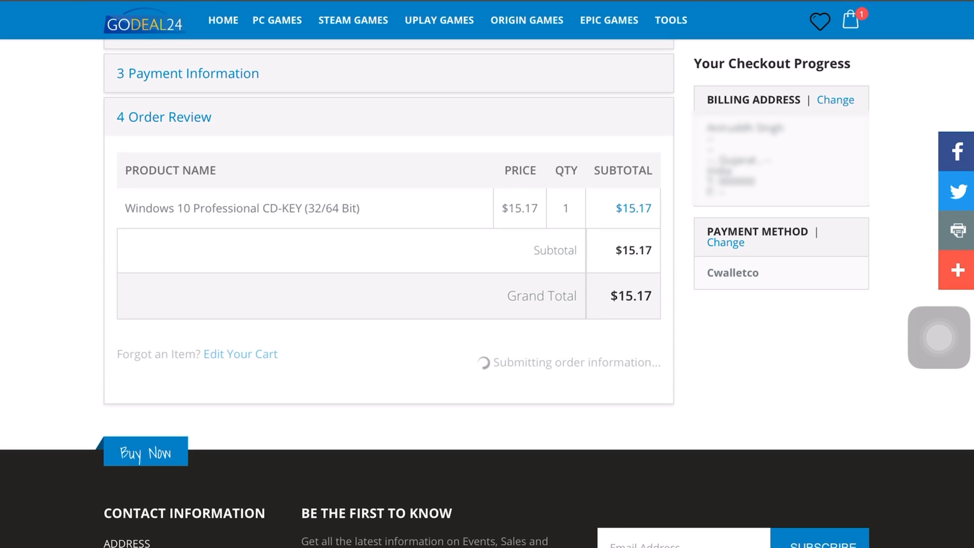